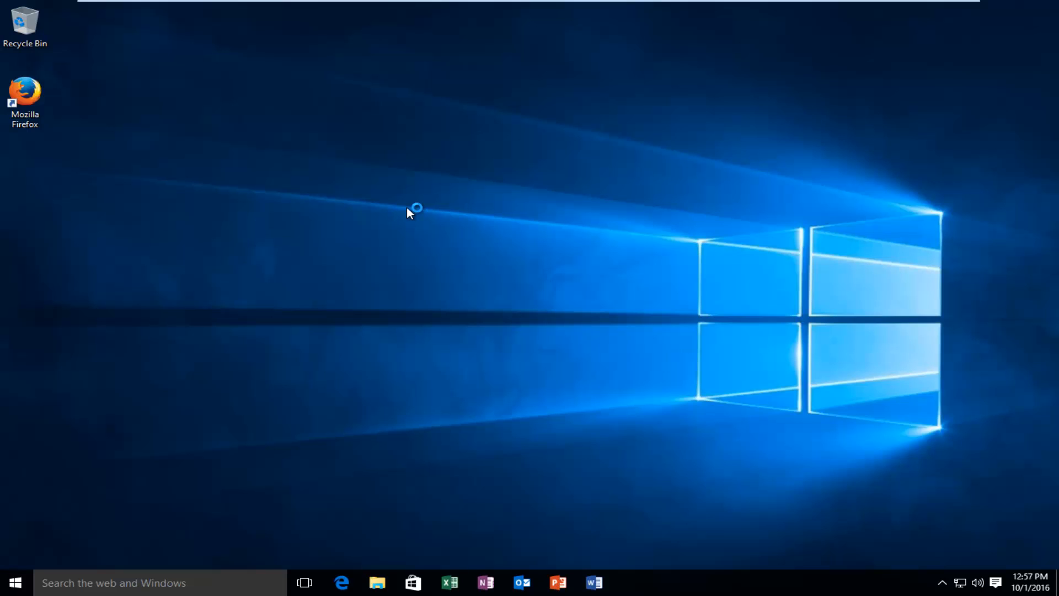
pyautogui.moveTo(409, 213)
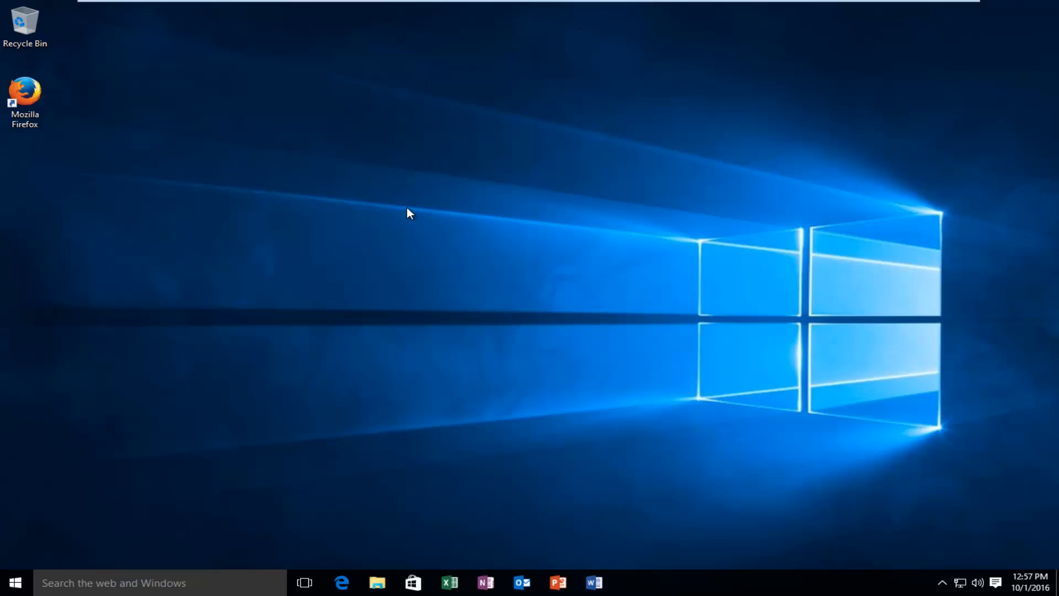
pyautogui.moveTo(13, 583)
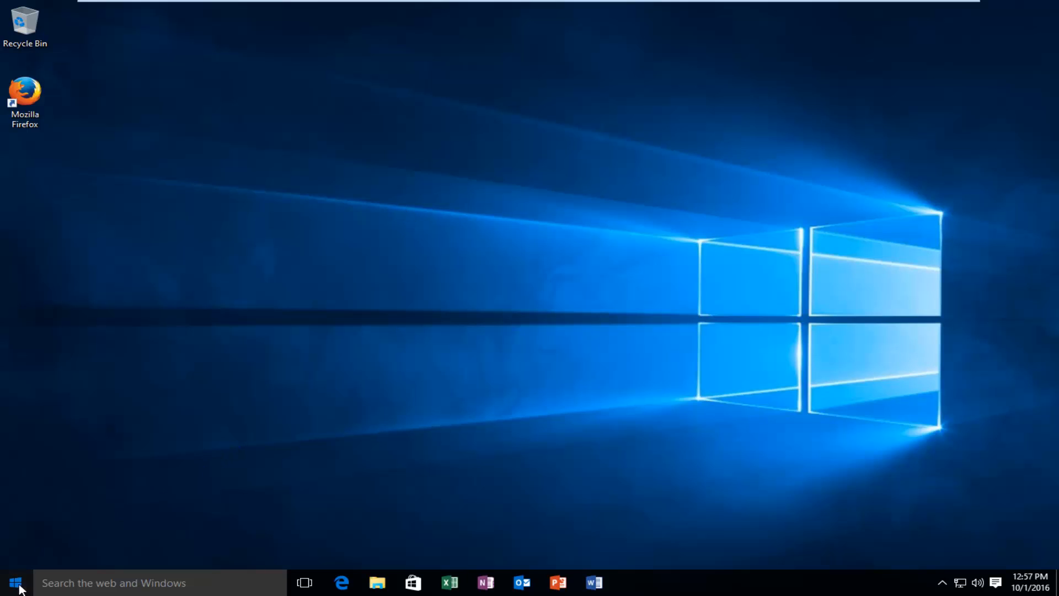
# Search the Start menu for "this pc".
pyautogui.click(13, 582)
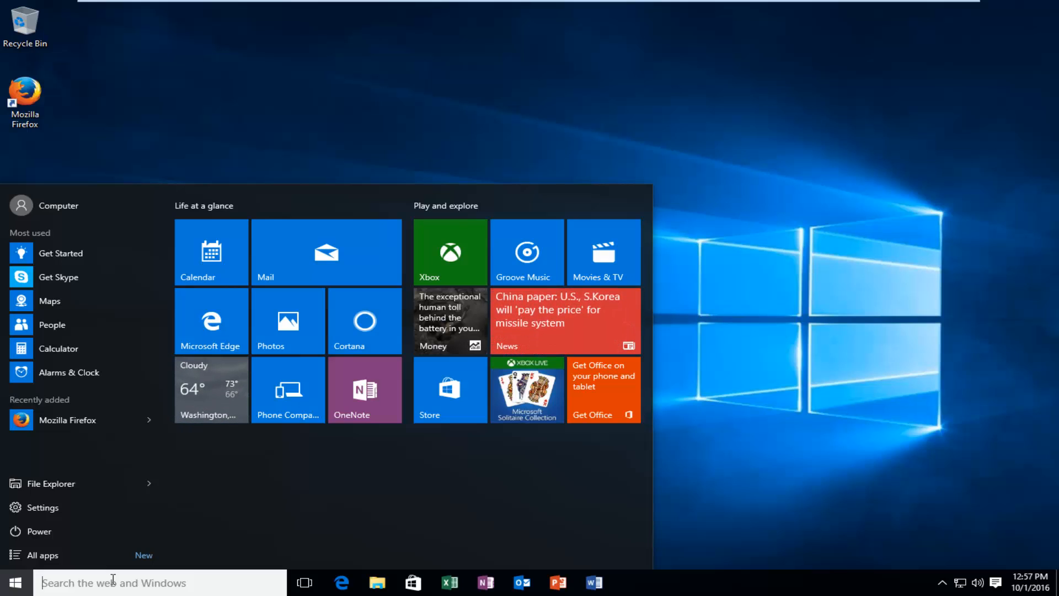
pyautogui.write('this pc')
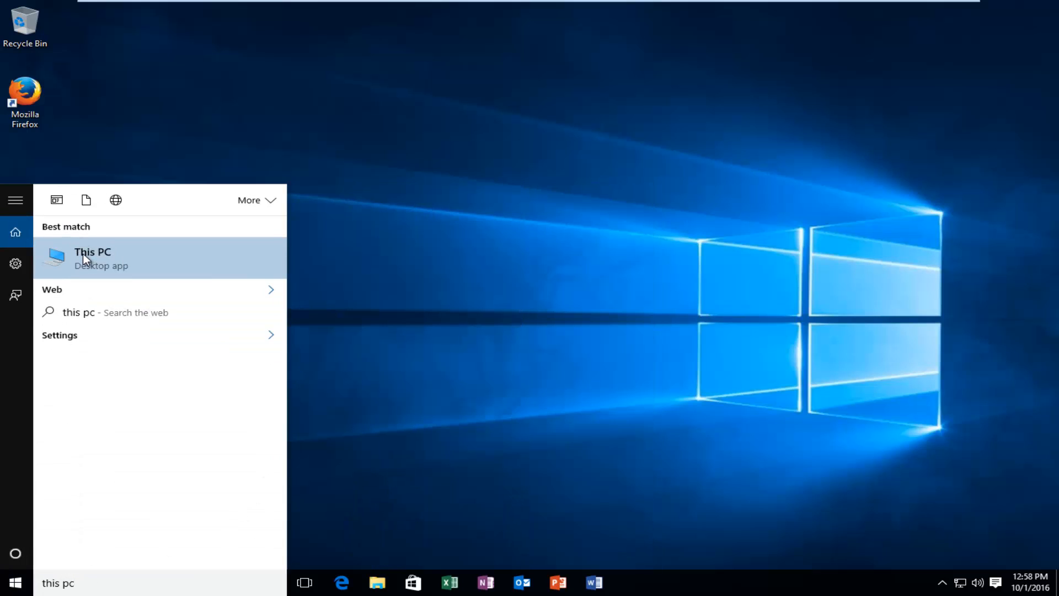
# Open This PC, select Local Disk (C:) and show its Drive Tools Manage commands.
pyautogui.click(93, 258)
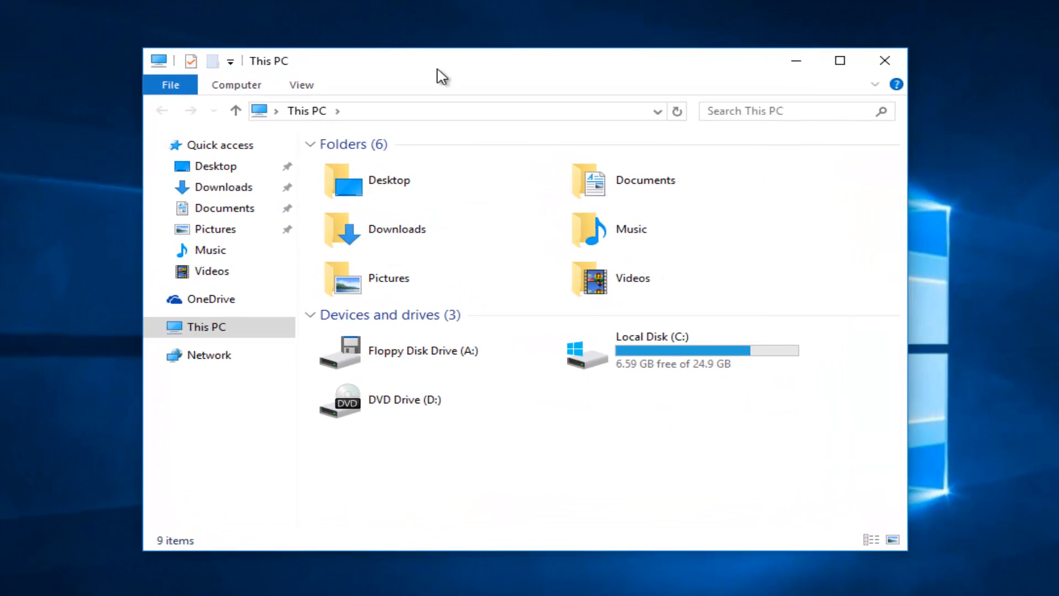
pyautogui.click(422, 350)
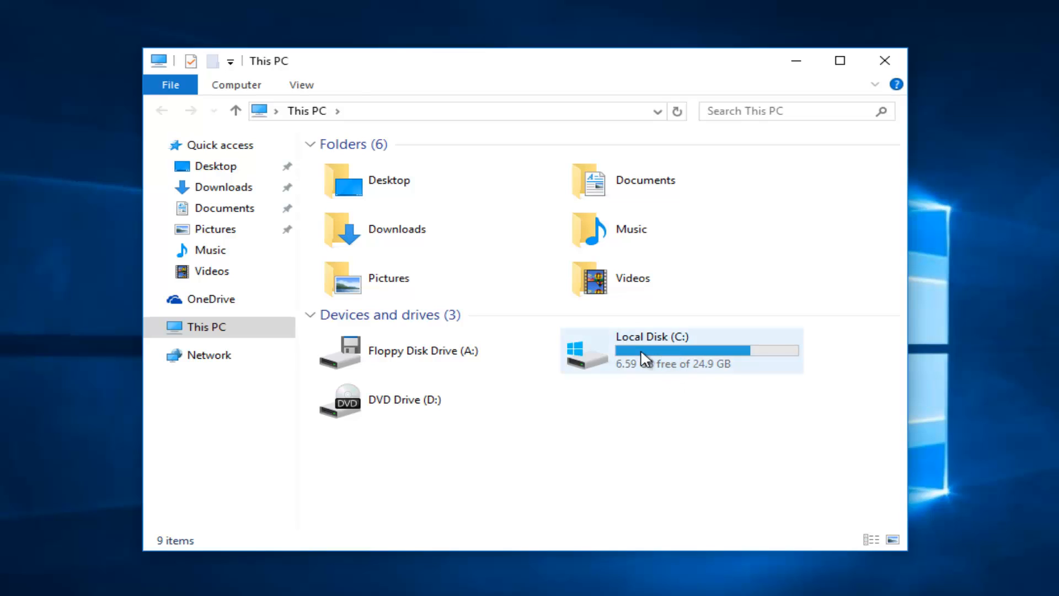
pyautogui.click(679, 350)
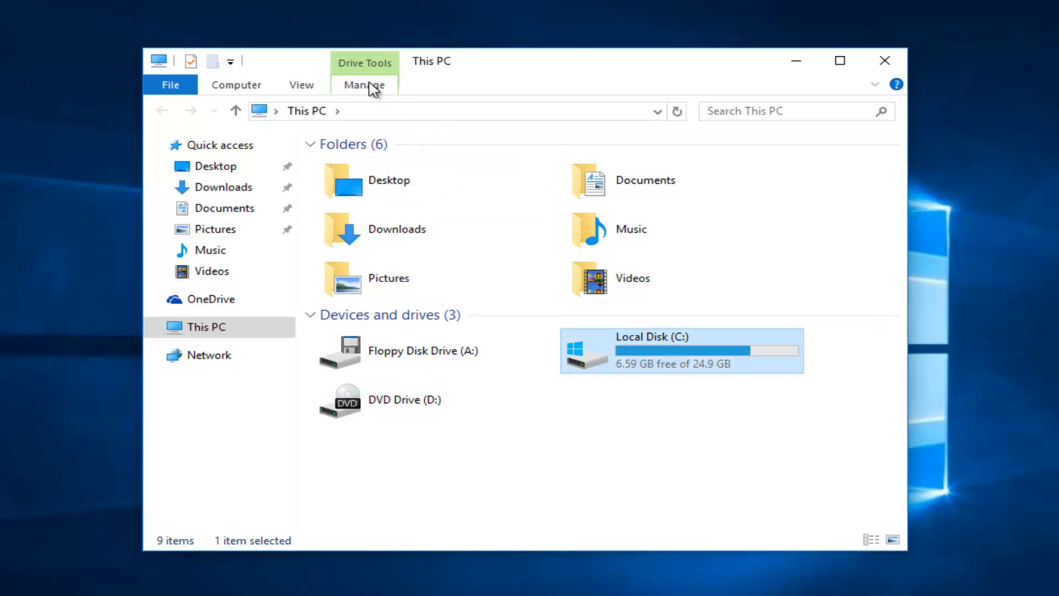
pyautogui.moveTo(363, 68)
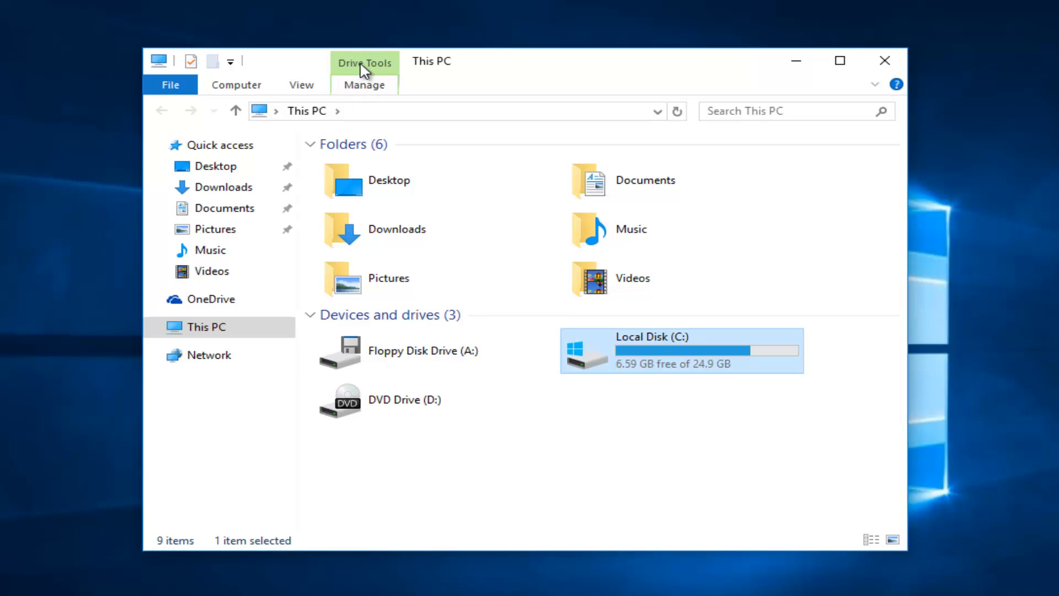
pyautogui.moveTo(371, 86)
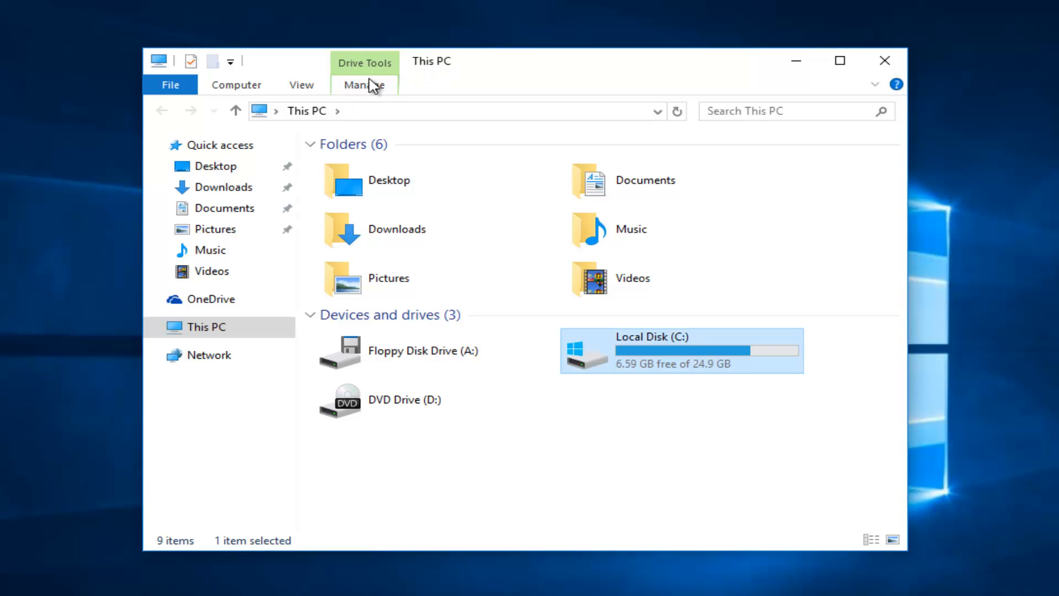
pyautogui.click(364, 85)
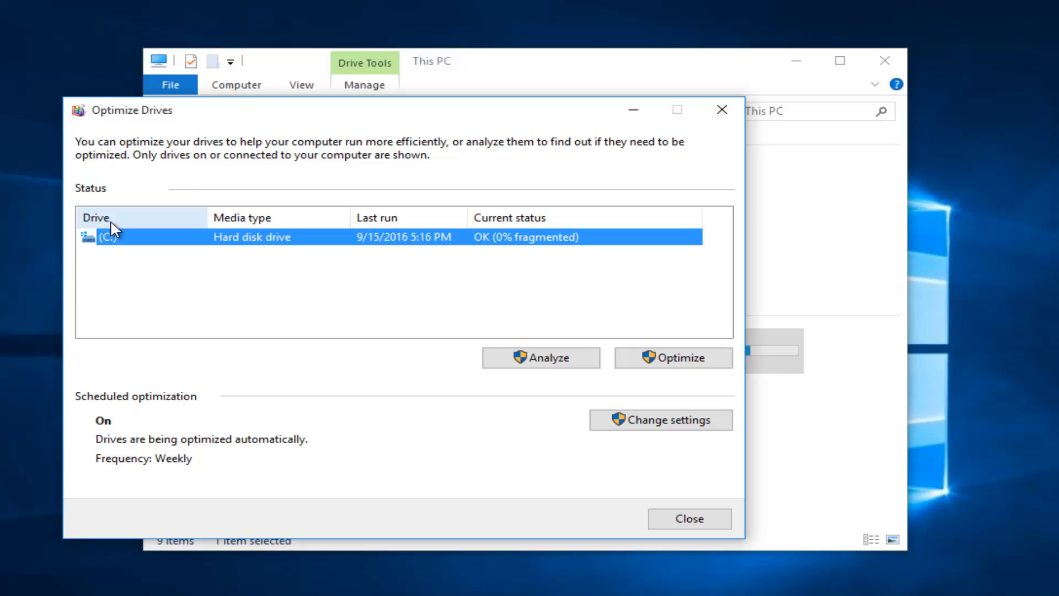
pyautogui.moveTo(489, 242)
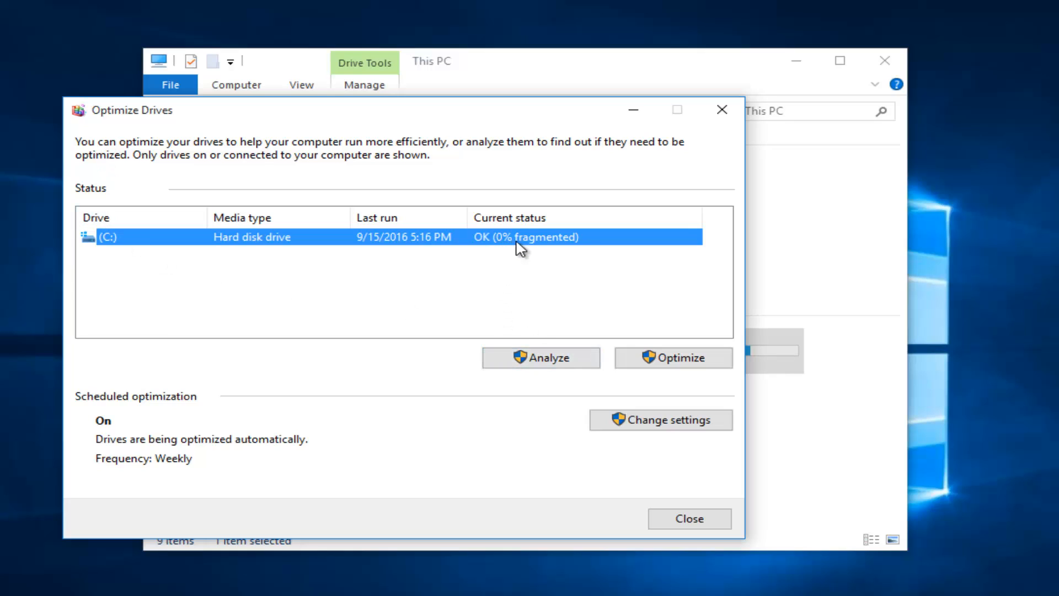
pyautogui.moveTo(541, 246)
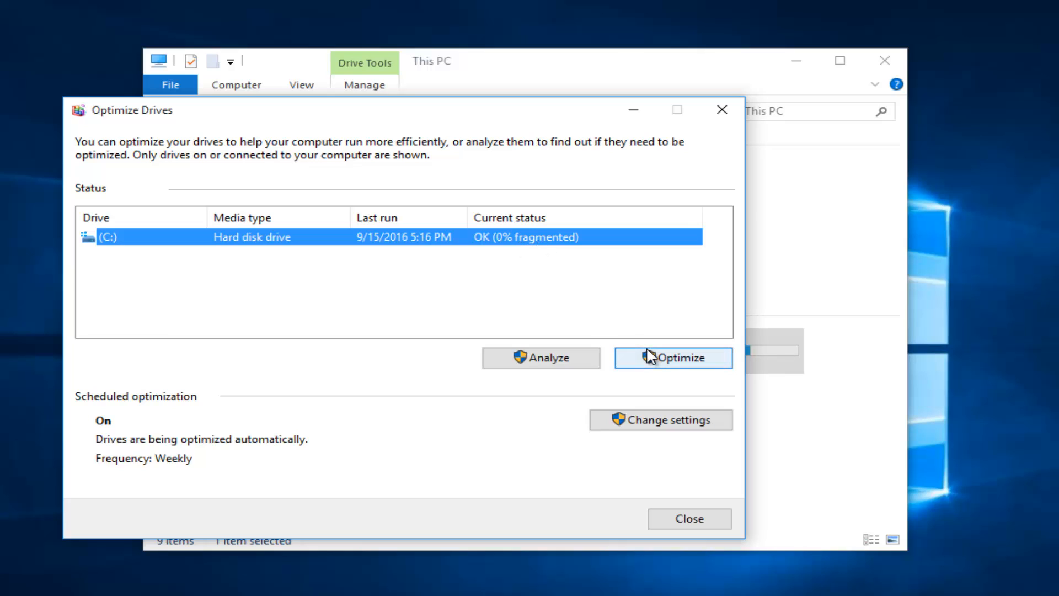
pyautogui.moveTo(678, 391)
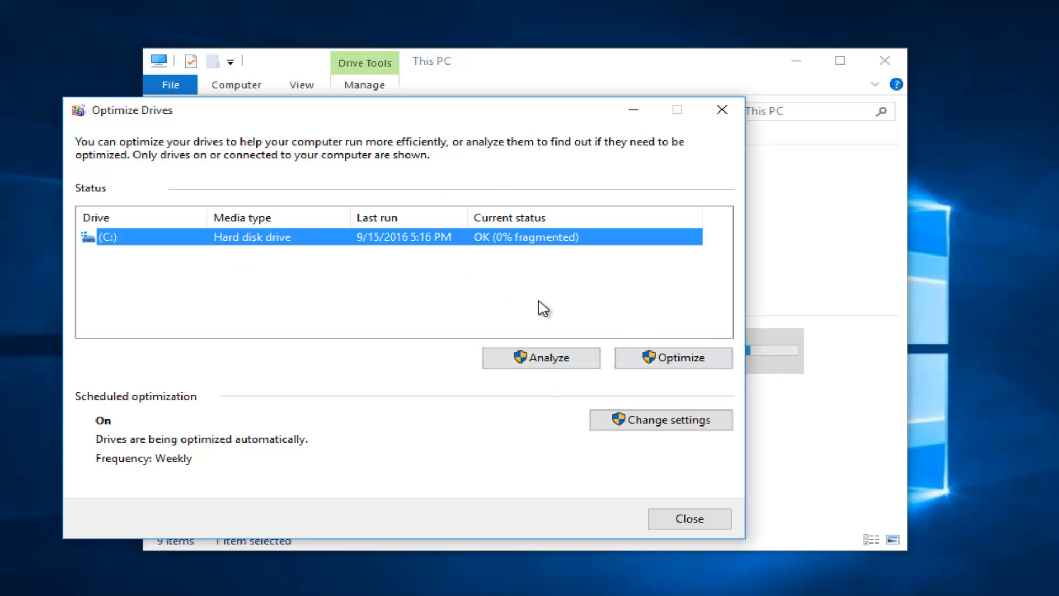
pyautogui.moveTo(397, 364)
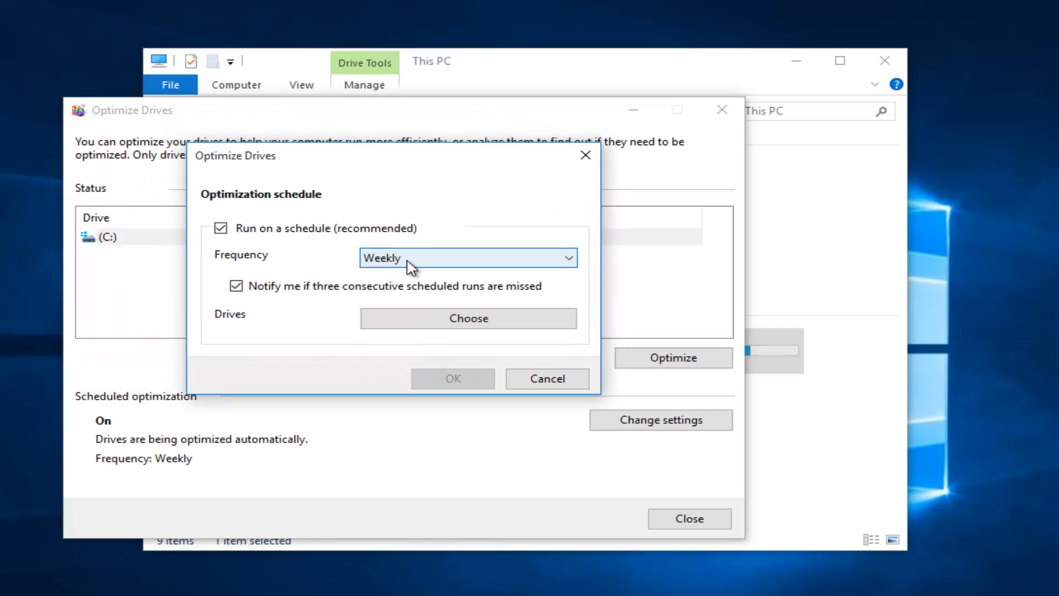
pyautogui.click(466, 257)
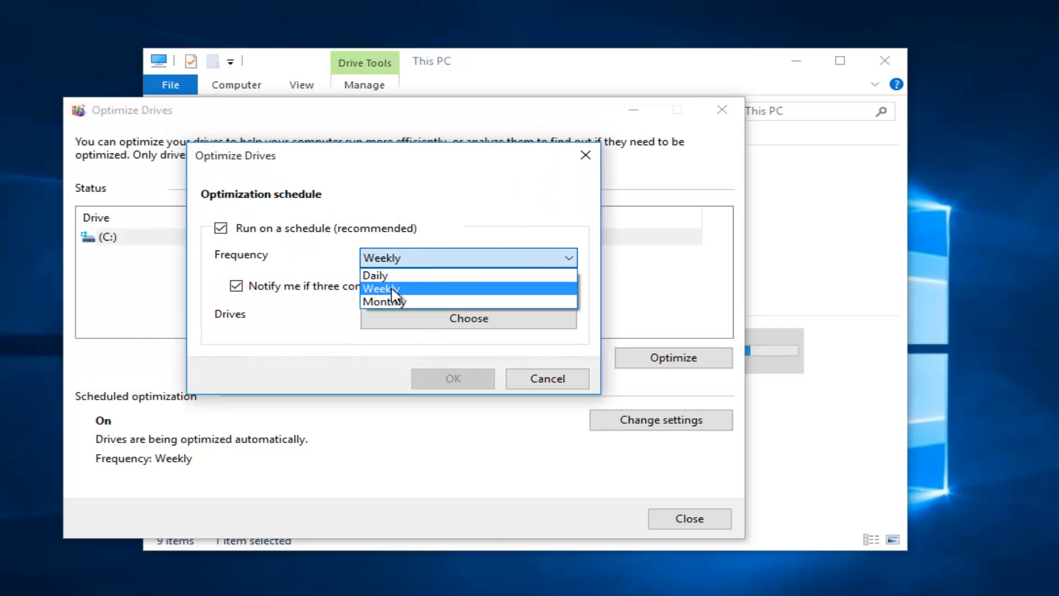
pyautogui.click(380, 289)
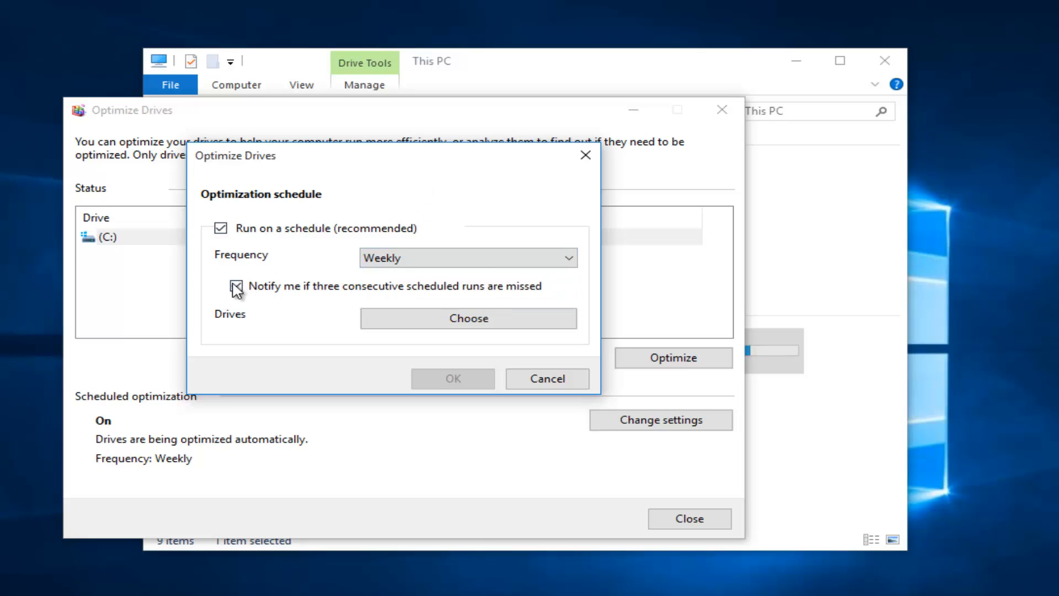
pyautogui.click(236, 285)
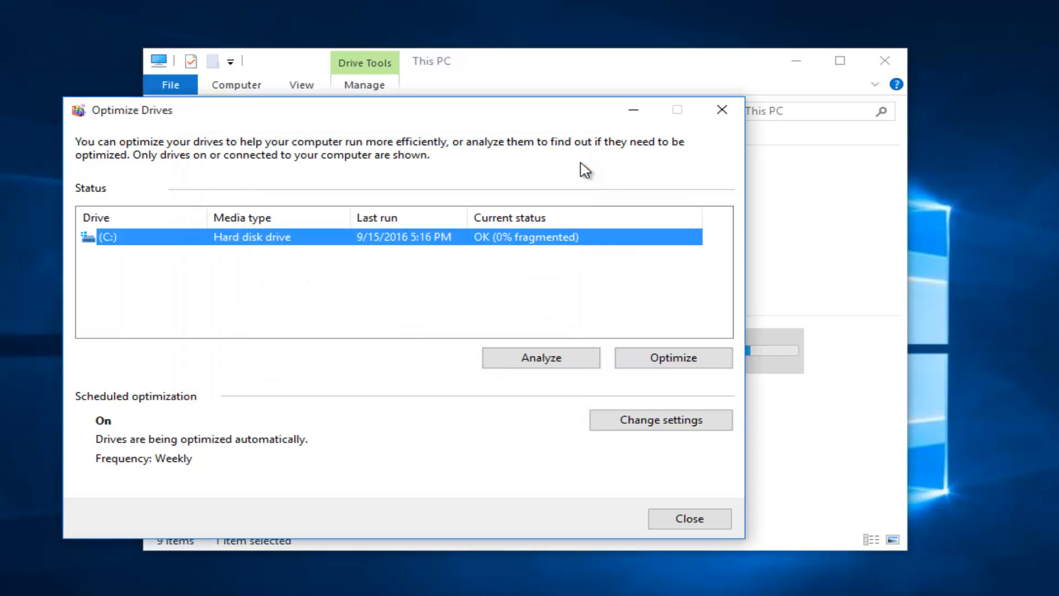
pyautogui.click(659, 419)
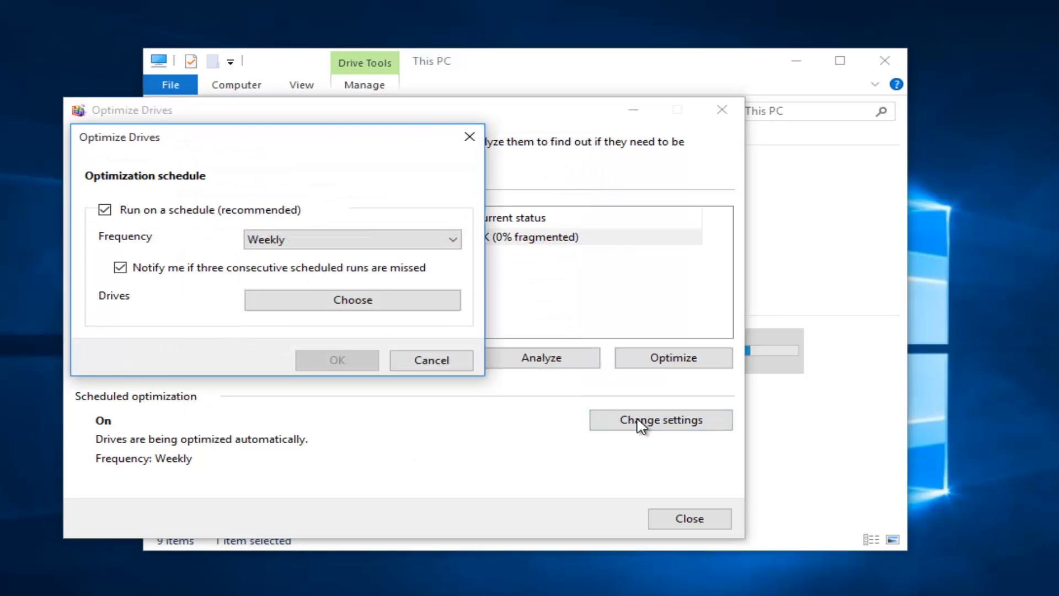
pyautogui.click(430, 360)
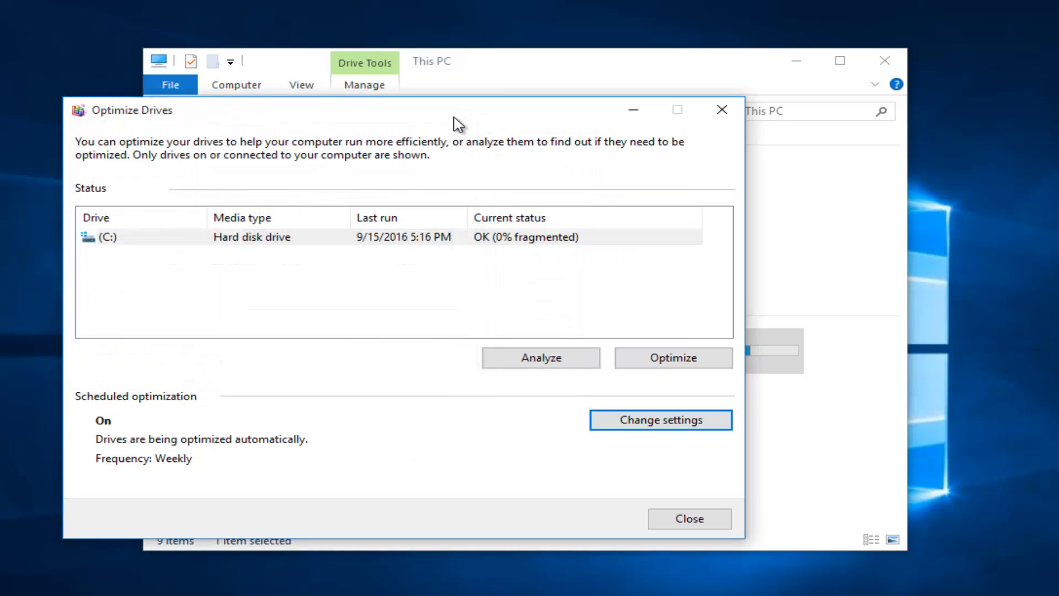